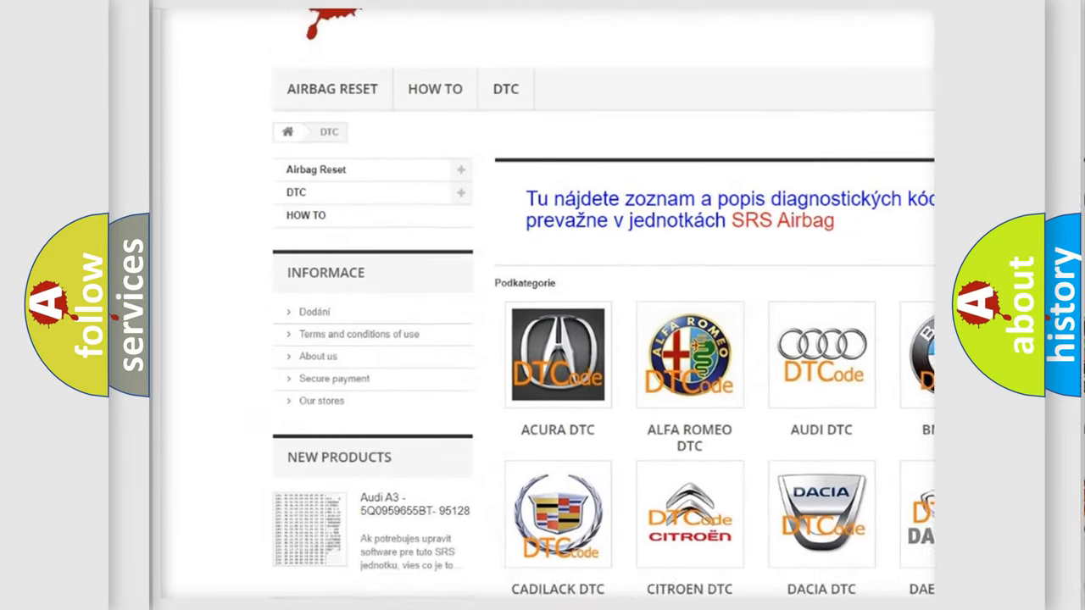
scroll(down, 3)
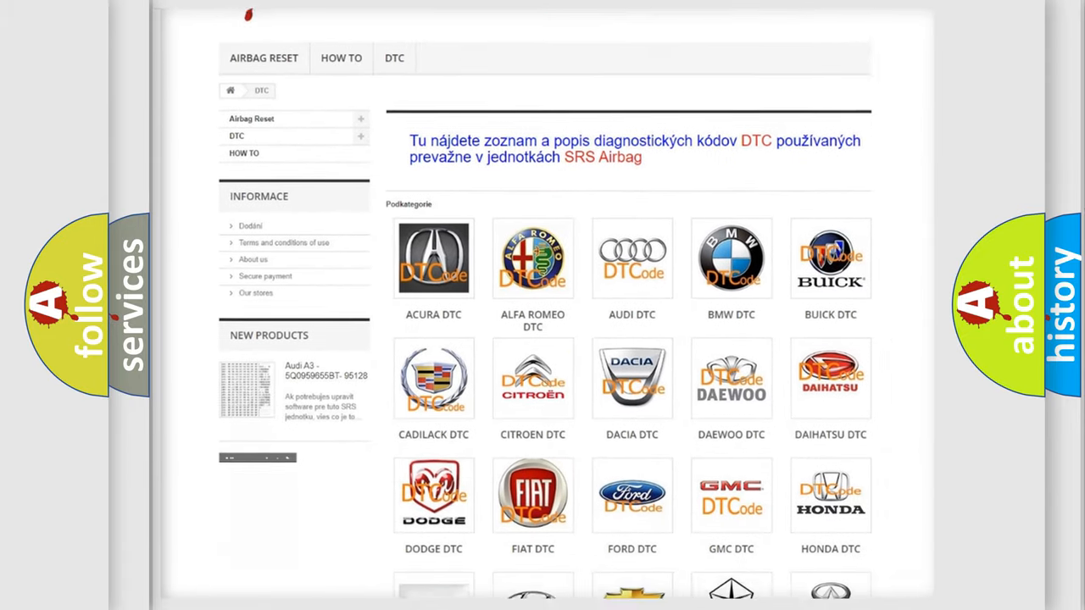
scroll(down, 3)
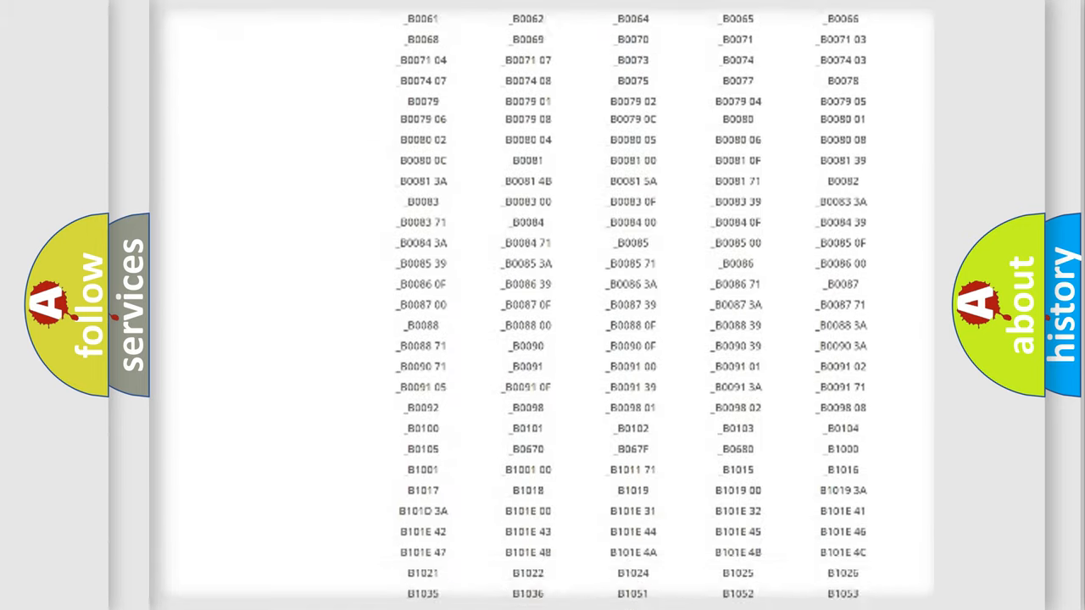
scroll(up, 3)
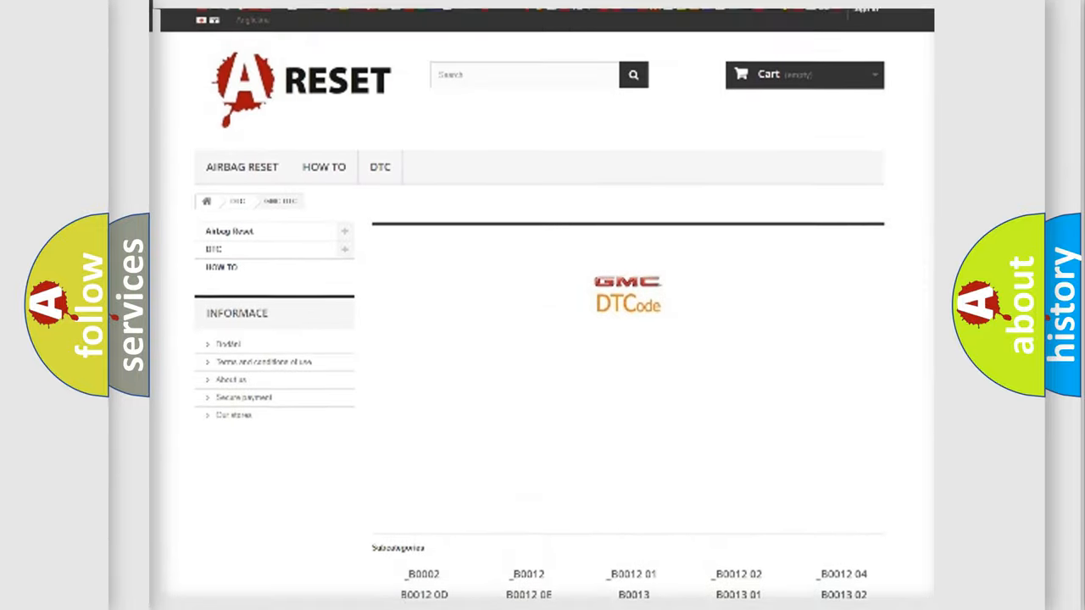